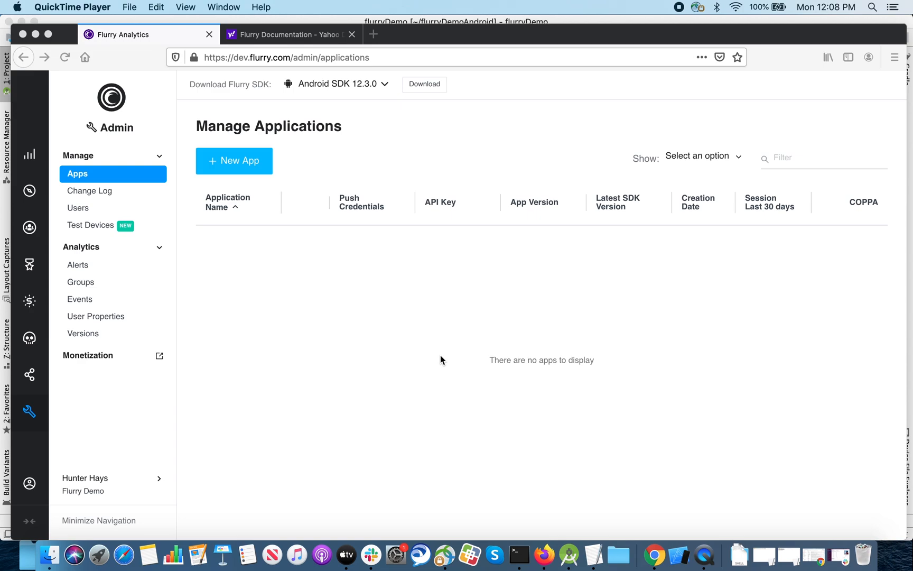
pyautogui.moveTo(247, 96)
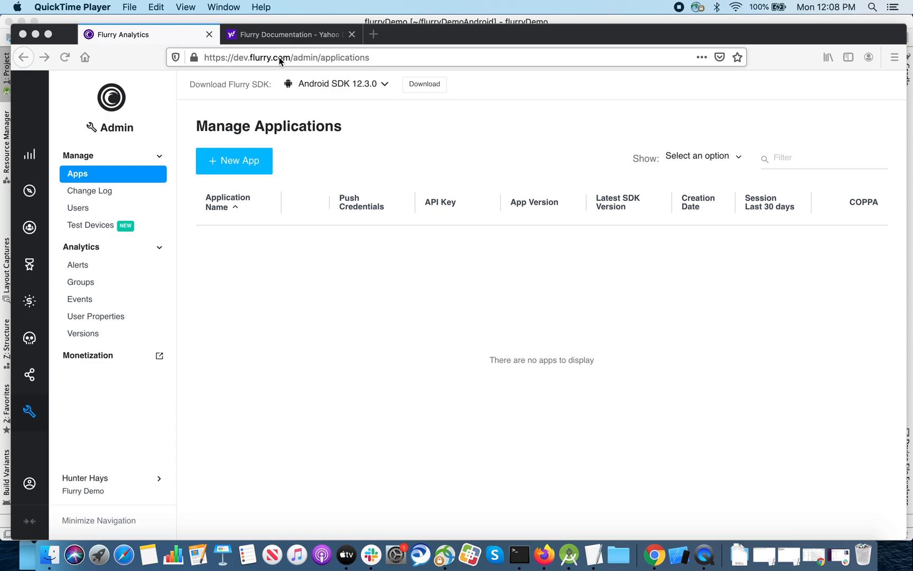
pyautogui.moveTo(296, 107)
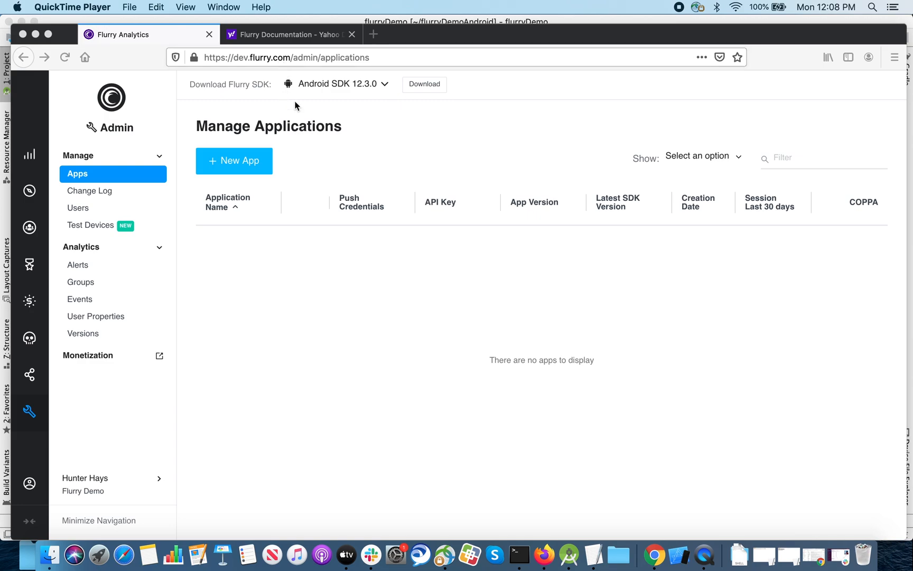
pyautogui.moveTo(290, 149)
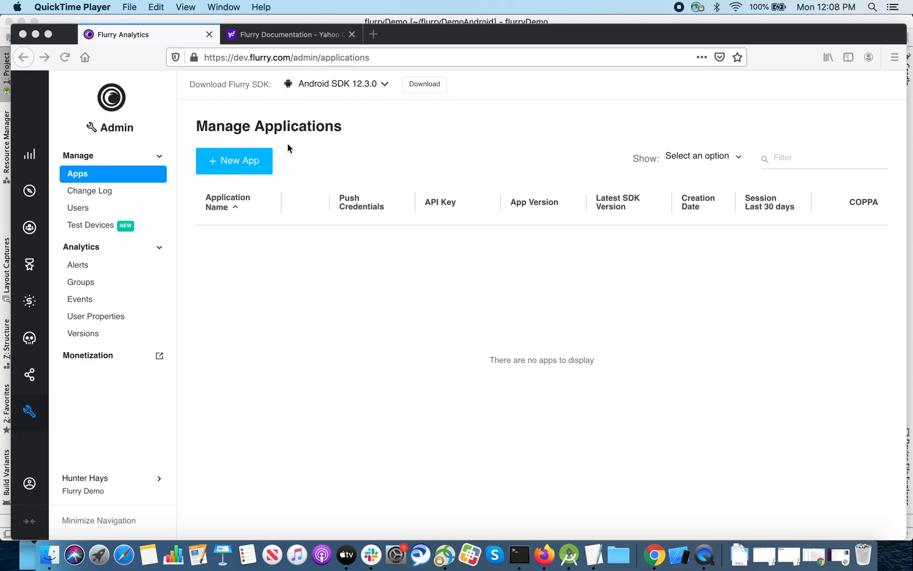
pyautogui.moveTo(265, 223)
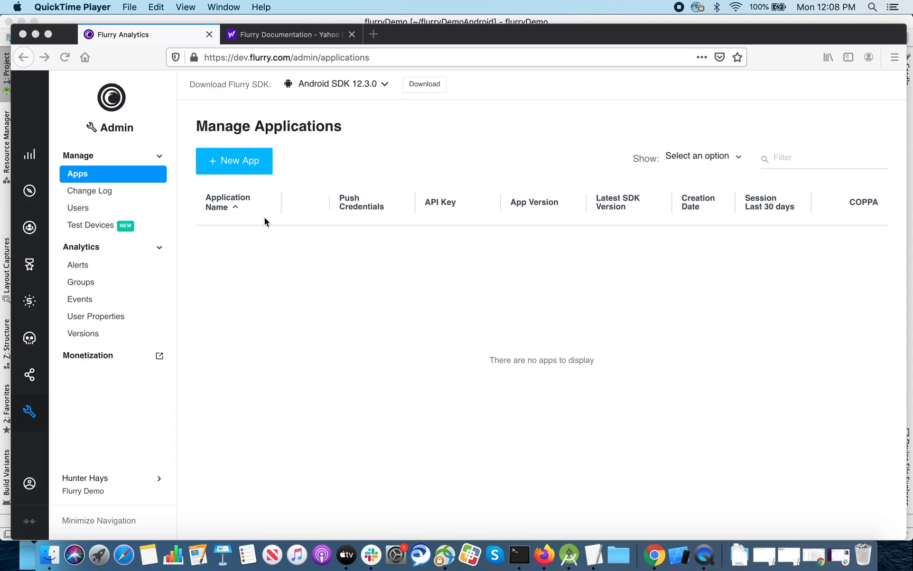
pyautogui.moveTo(245, 231)
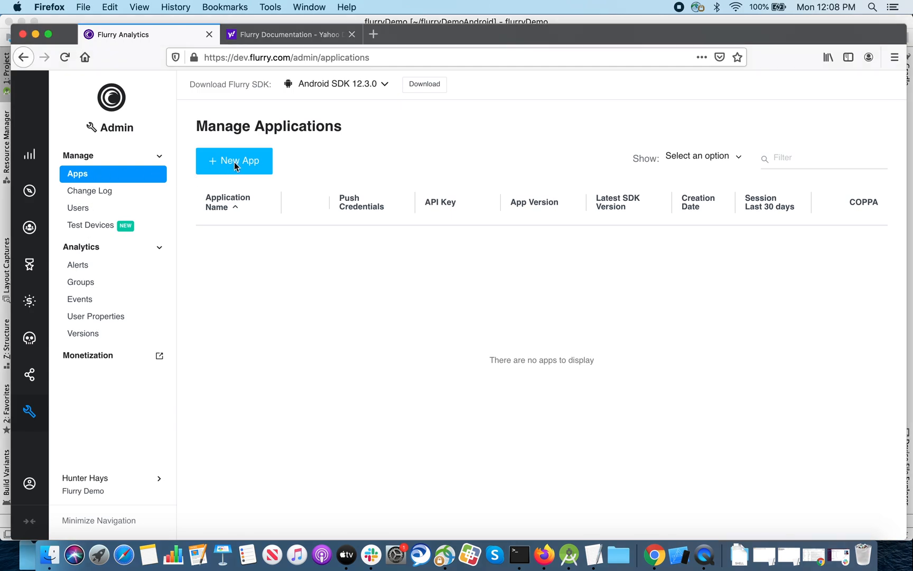
# Create an Android app named flurryDemo, certifying it doesn't target children and accepting the Terms of Service
pyautogui.click(234, 161)
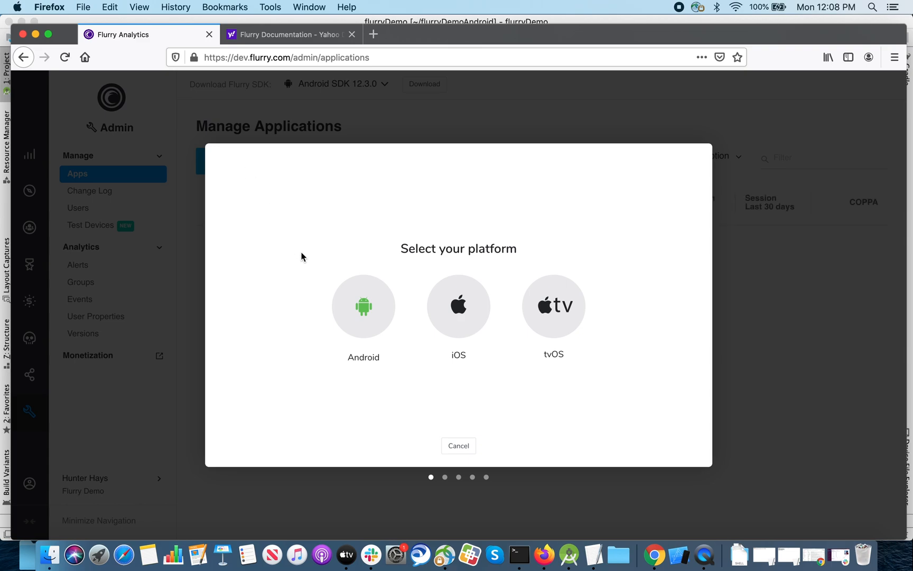
pyautogui.moveTo(364, 306)
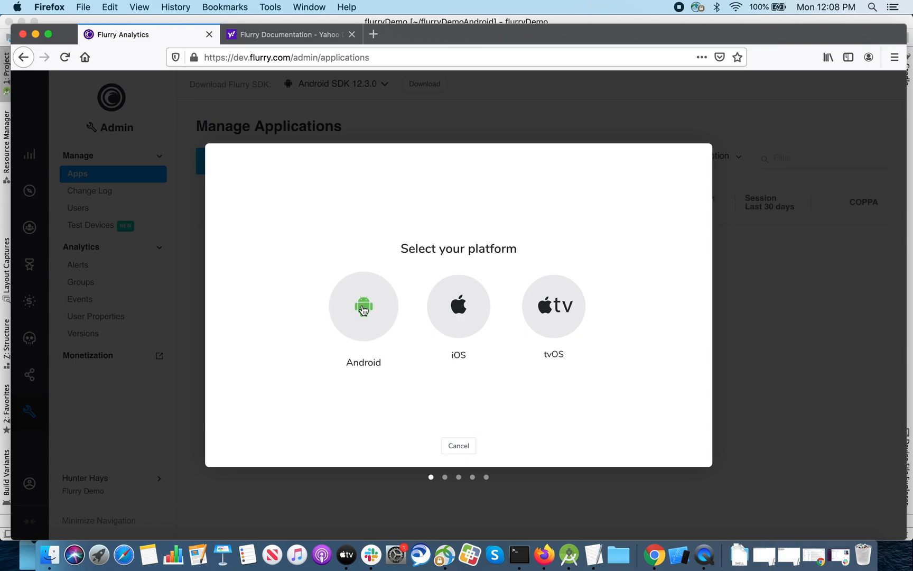
pyautogui.click(364, 306)
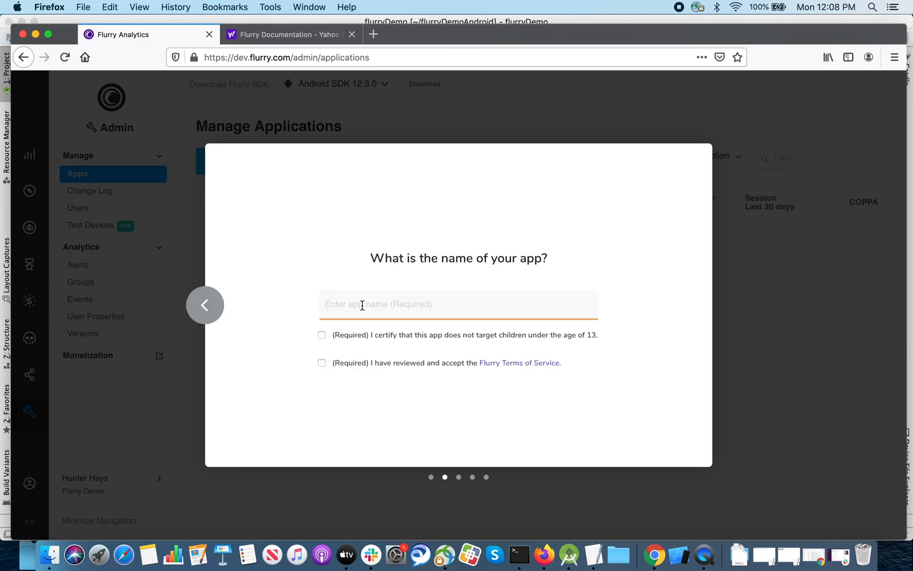
pyautogui.write('flurryDemo')
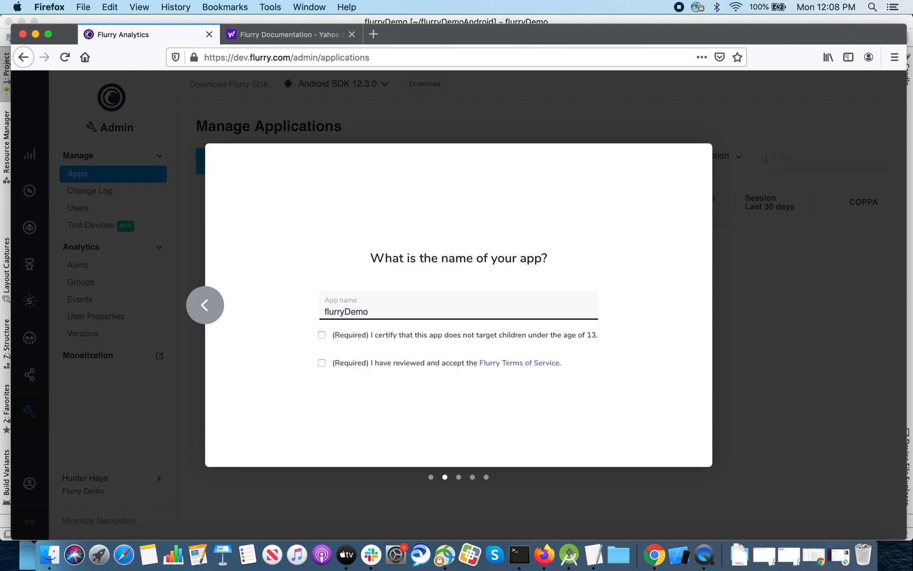
pyautogui.click(321, 335)
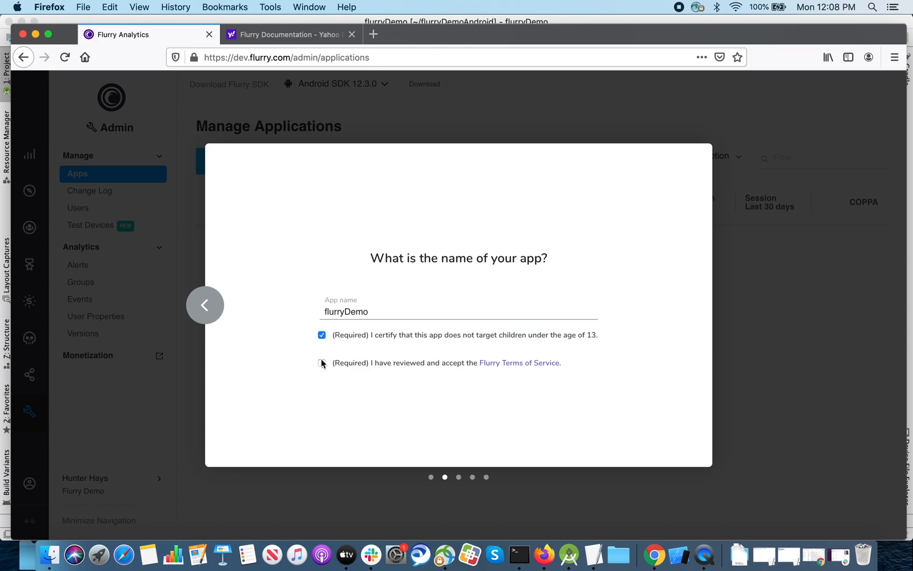
pyautogui.click(321, 362)
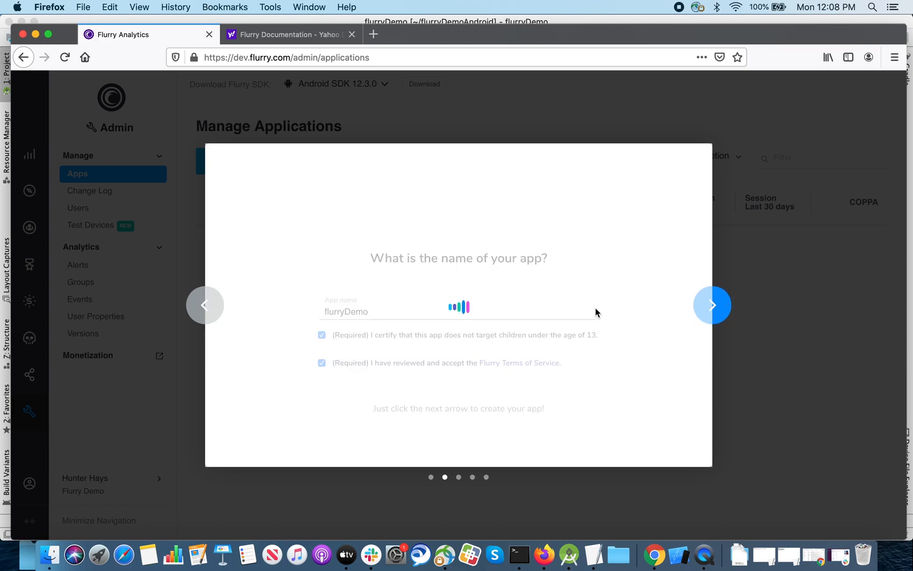
pyautogui.click(711, 305)
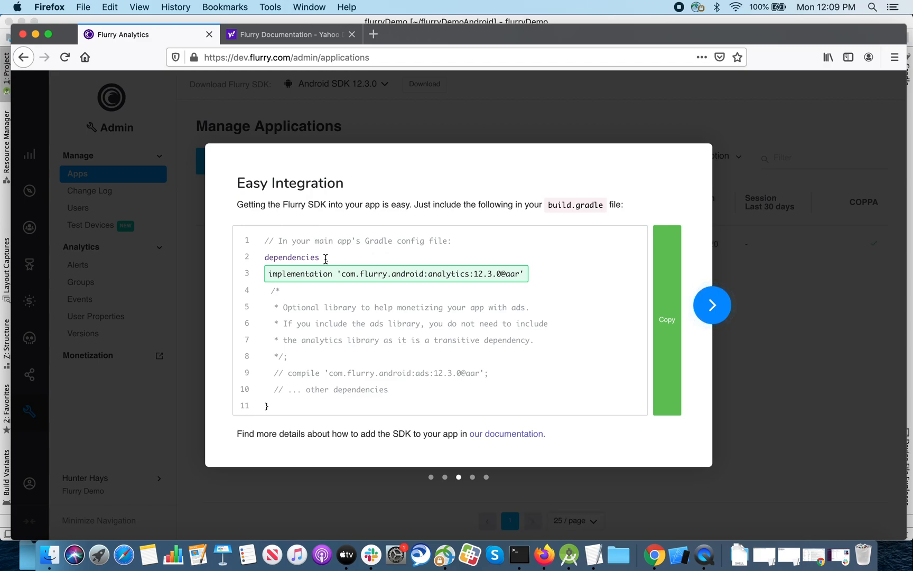
pyautogui.moveTo(326, 255)
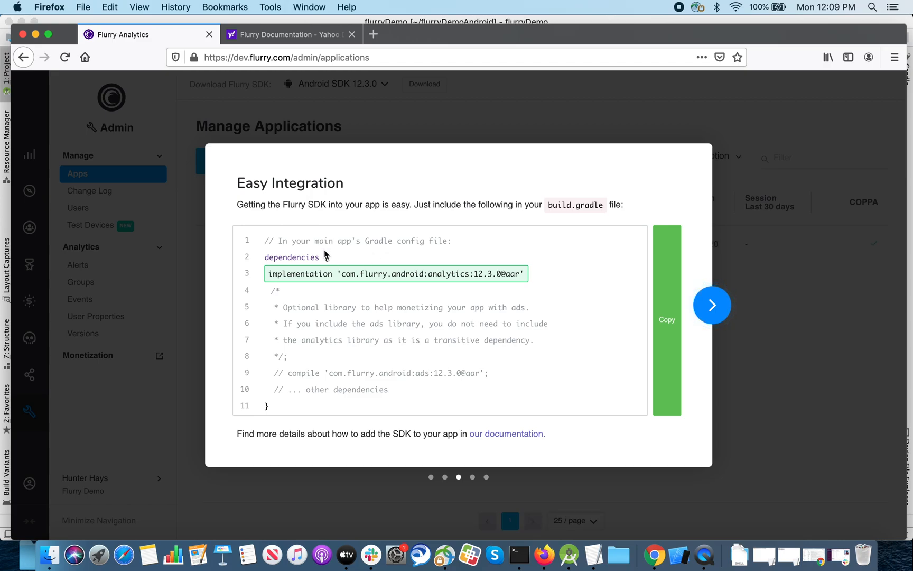
# Select the Gradle implementation line for the Flurry analytics SDK on the Easy Integration screen
pyautogui.click(667, 319)
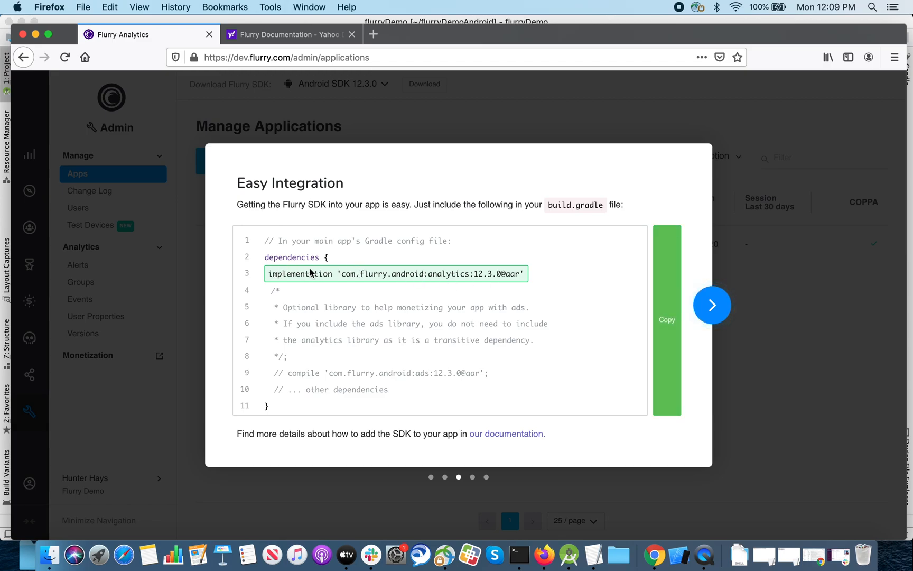
pyautogui.moveTo(547, 531)
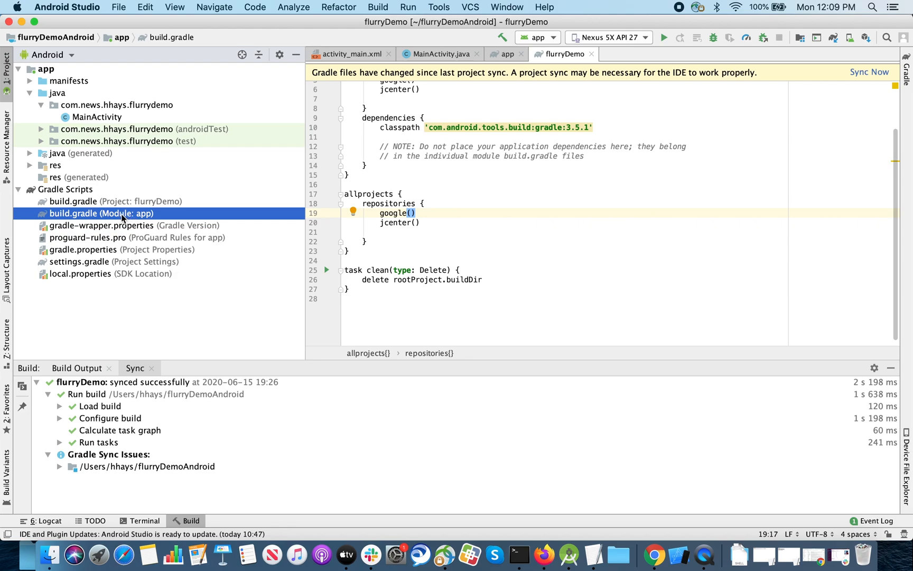
pyautogui.moveTo(97, 213)
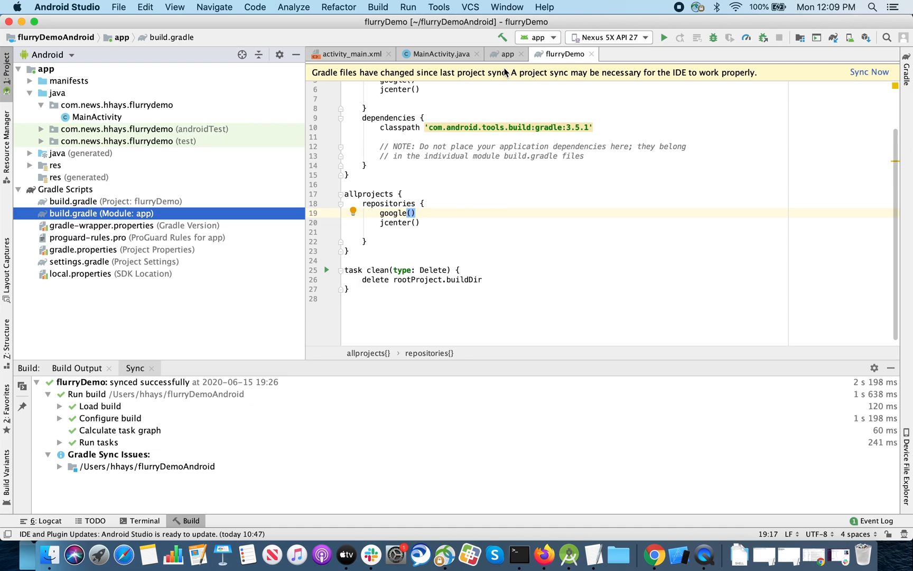
# Add implementation 'com.flurry.android:analytics:12.3.0@aar' to the app module's build.gradle and sync Gradle
pyautogui.click(504, 53)
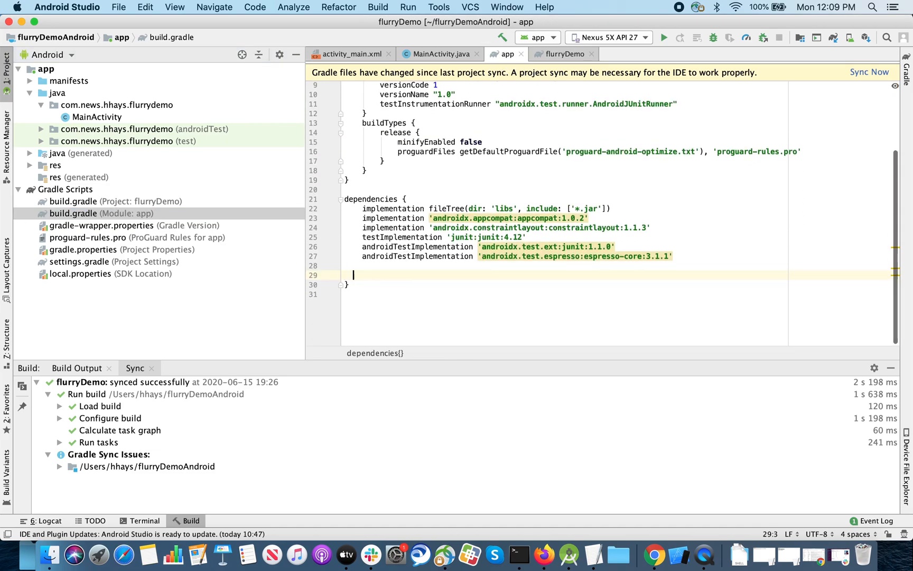
pyautogui.write("implementation 'com.flurry.android:analytics:12.3.0@aar'")
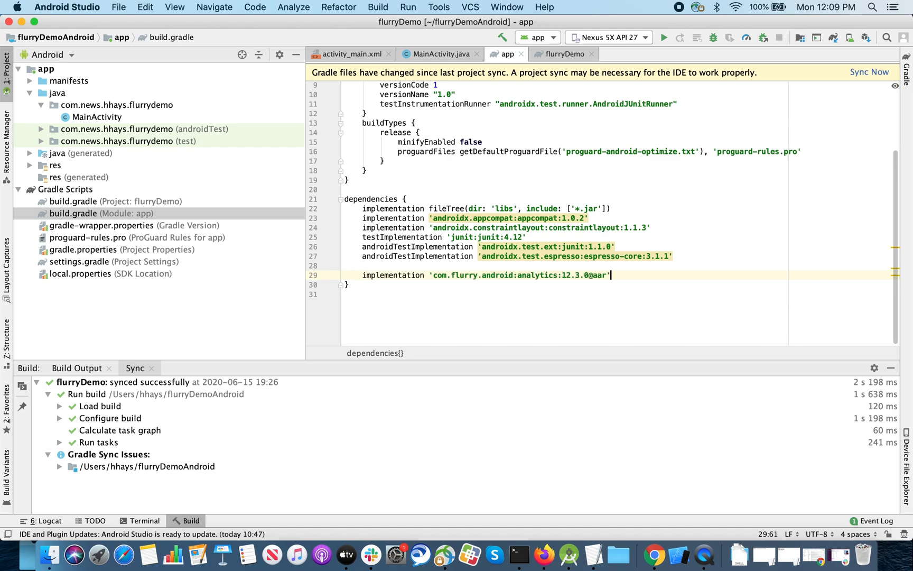
pyautogui.click(870, 72)
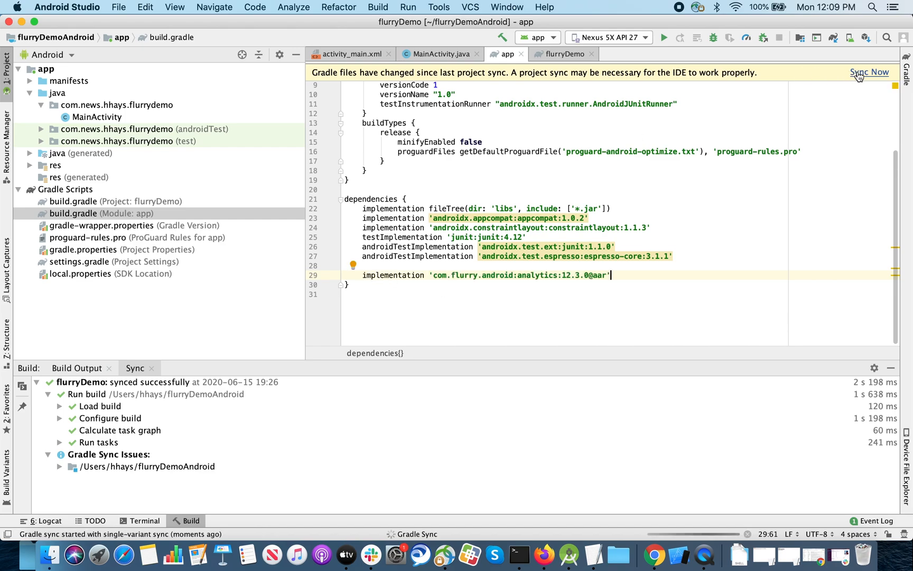
pyautogui.click(870, 72)
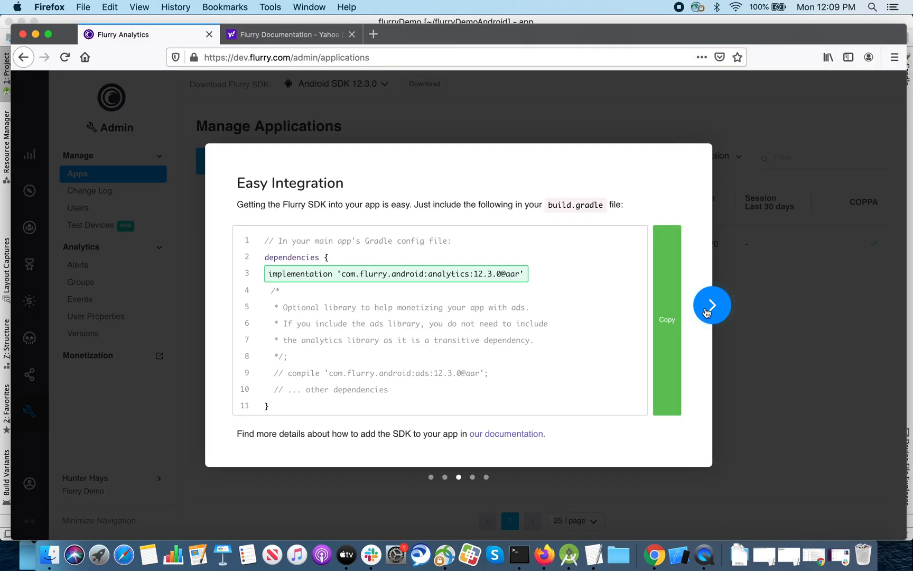
# Advance to the API Key step and copy the FlurryAgent initialization snippet
pyautogui.click(712, 304)
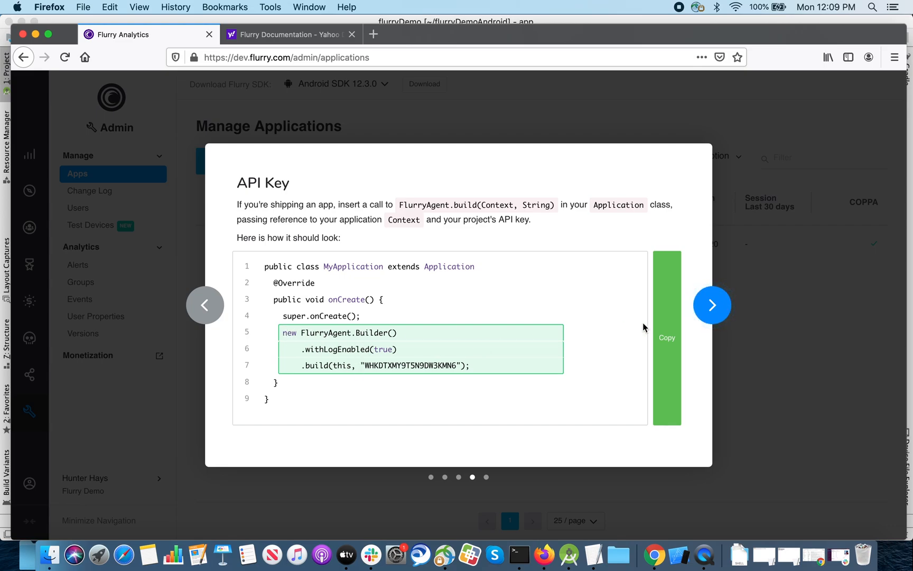
pyautogui.click(667, 338)
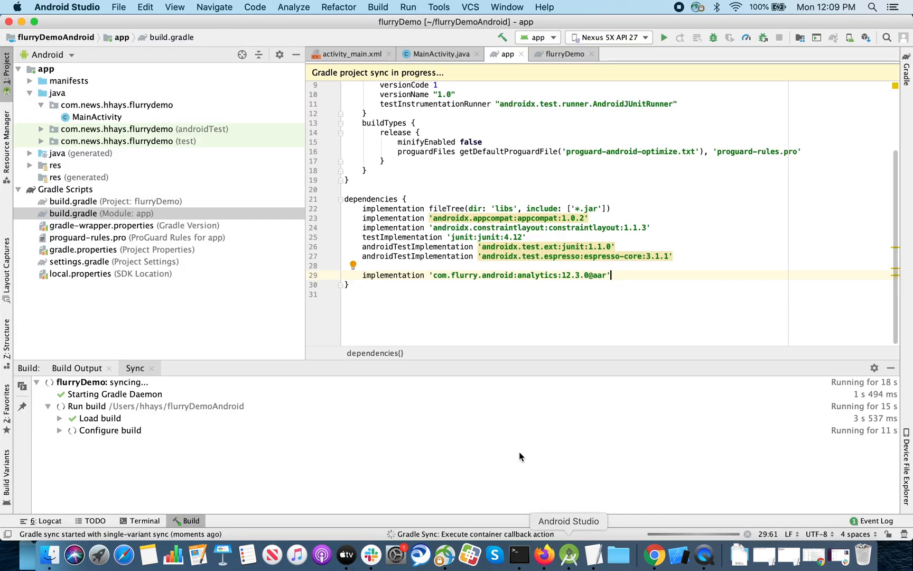
# Paste the FlurryAgent.Builder init into MainActivity's onCreate, then reach Flurry's launch step and documentation
pyautogui.click(441, 54)
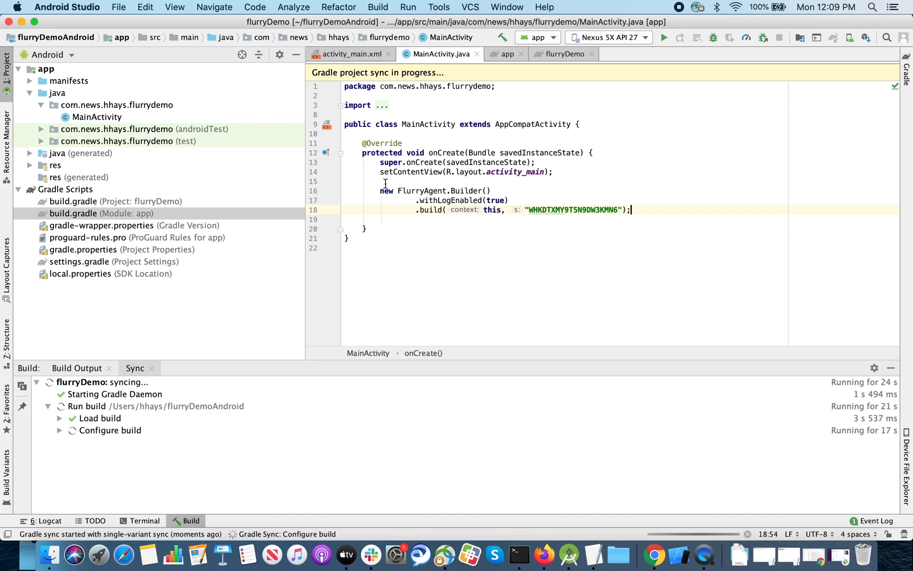
pyautogui.click(378, 7)
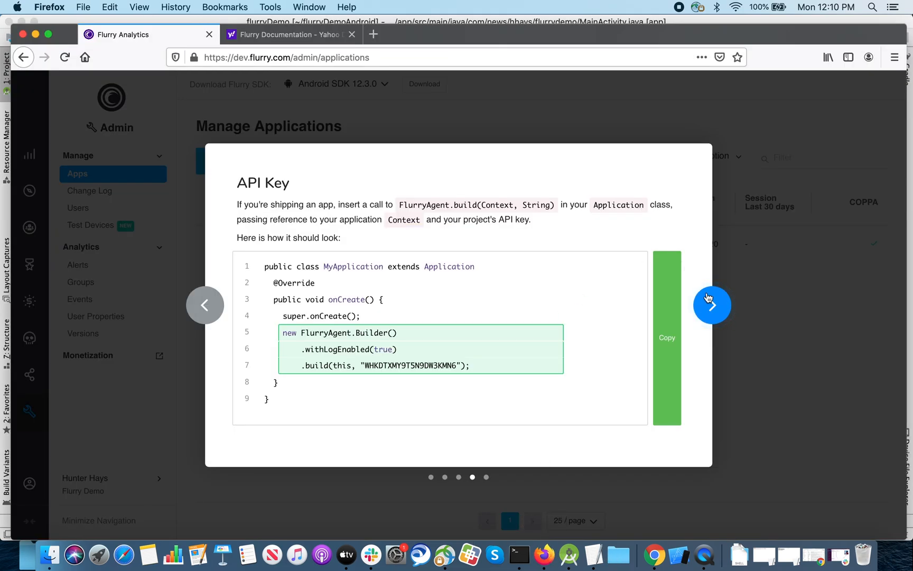
pyautogui.click(711, 305)
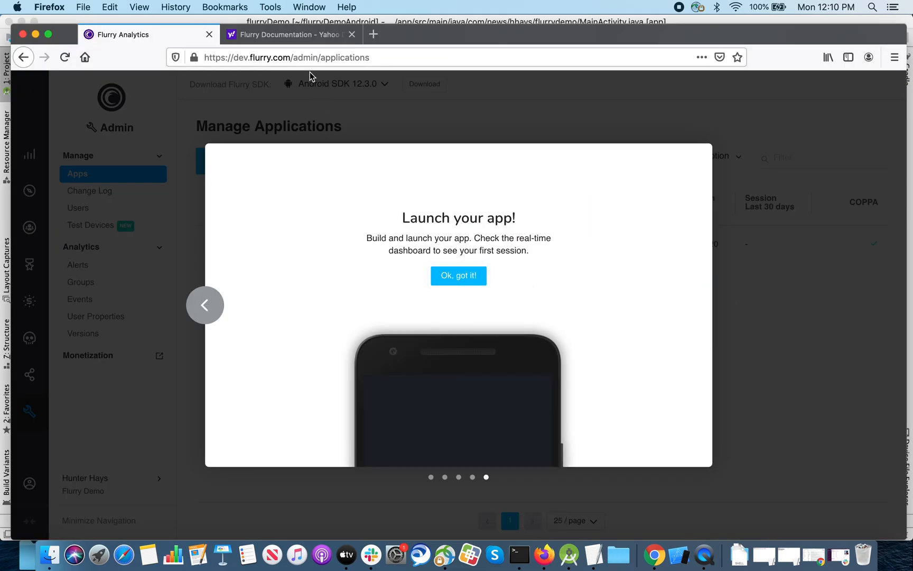
pyautogui.click(285, 35)
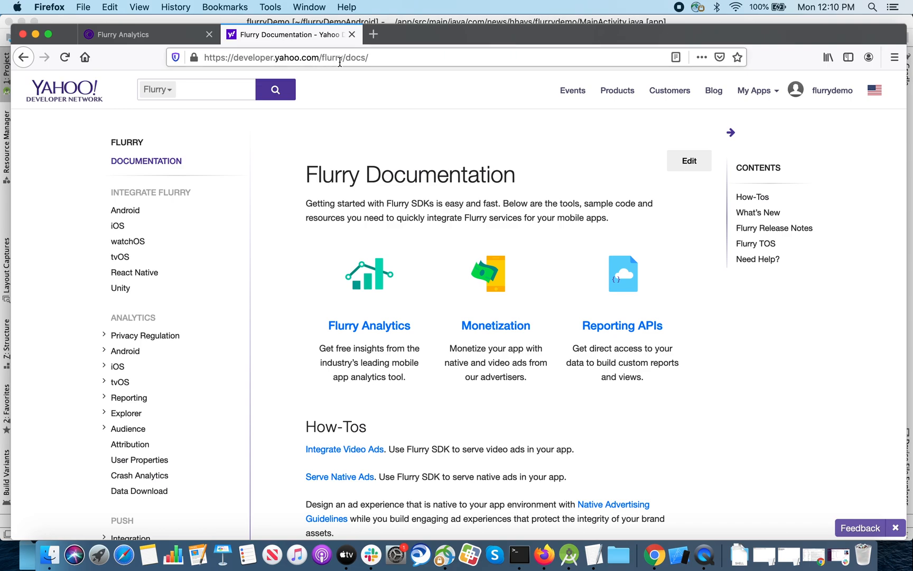
pyautogui.moveTo(412, 397)
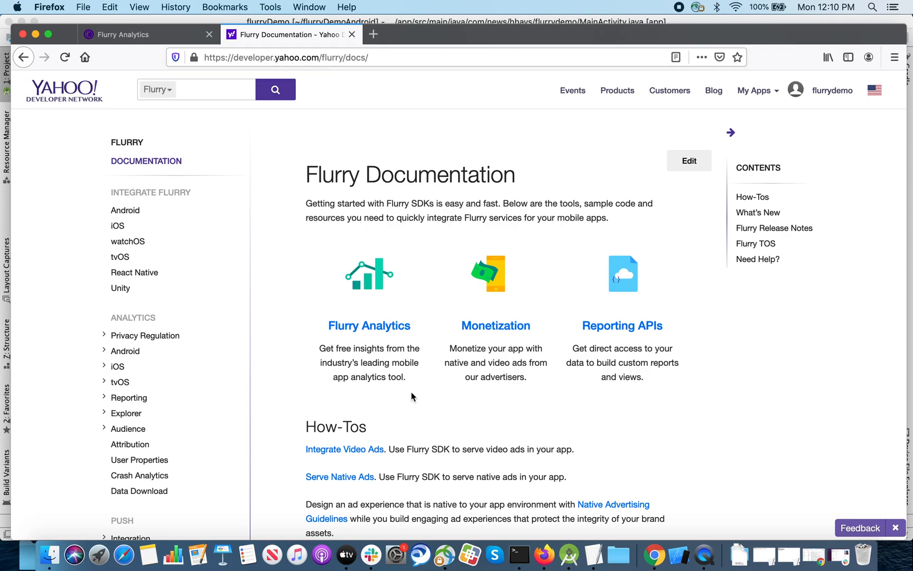